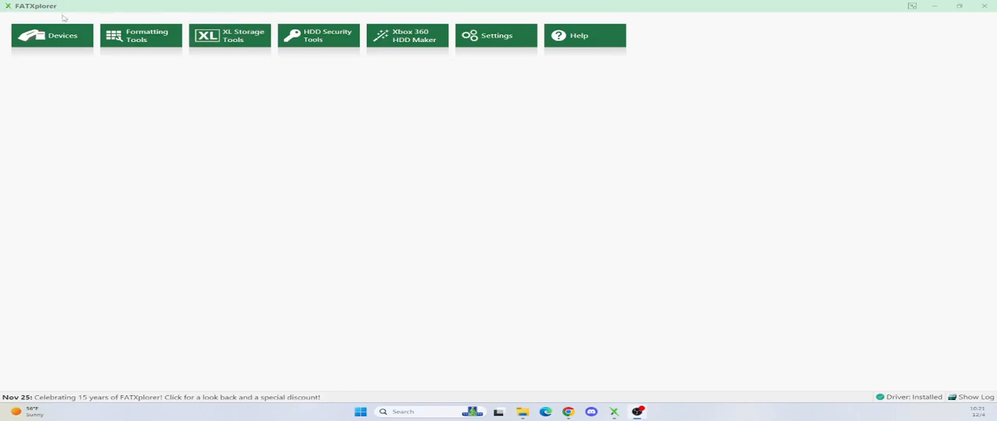
mouse_move(46, 10)
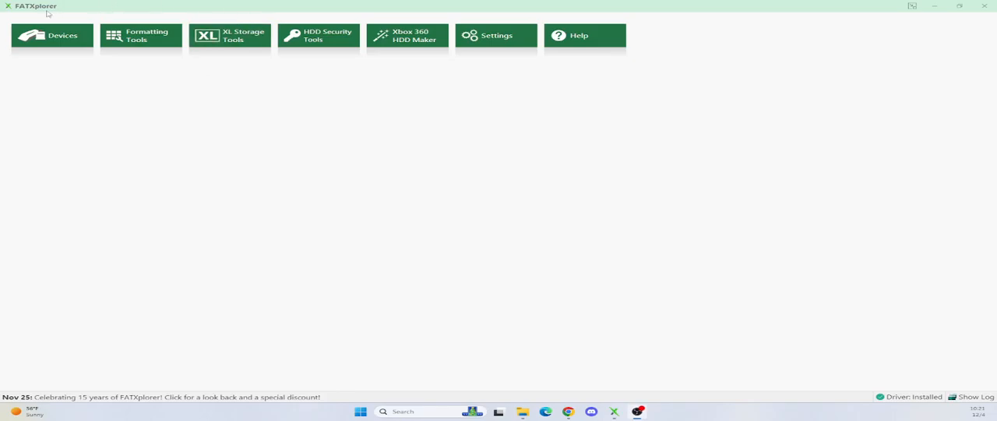
mouse_move(200, 64)
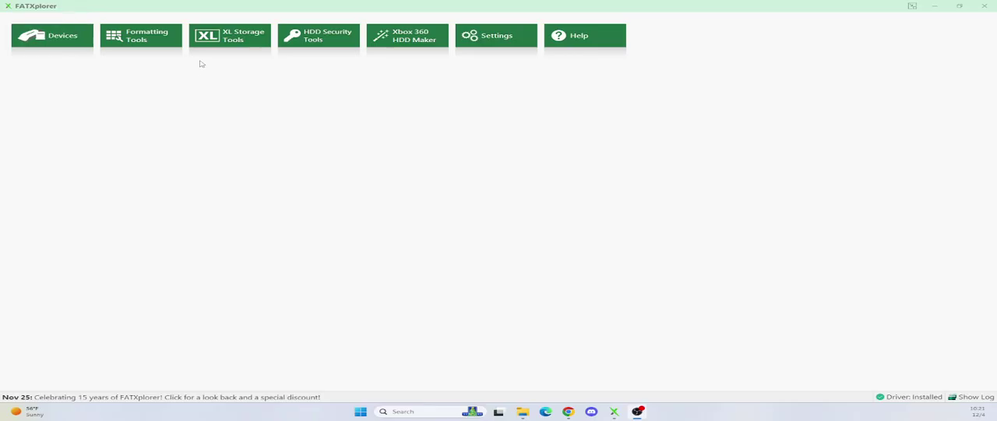
mouse_move(143, 35)
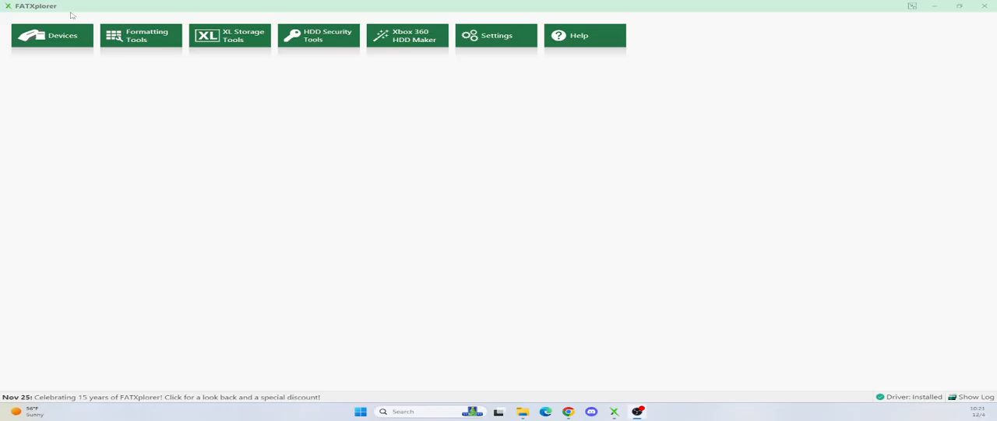
mouse_move(140, 36)
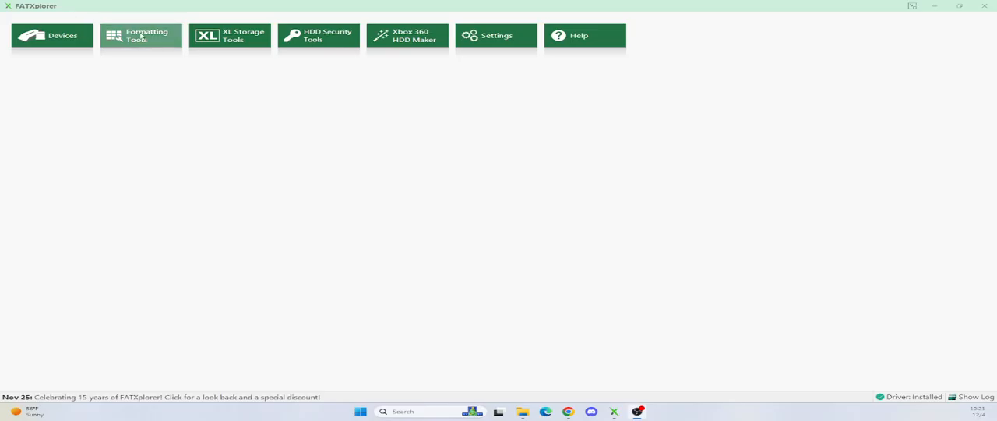
Step: Launch the Original Xbox HDD formatter from Formatting Tools
click(140, 36)
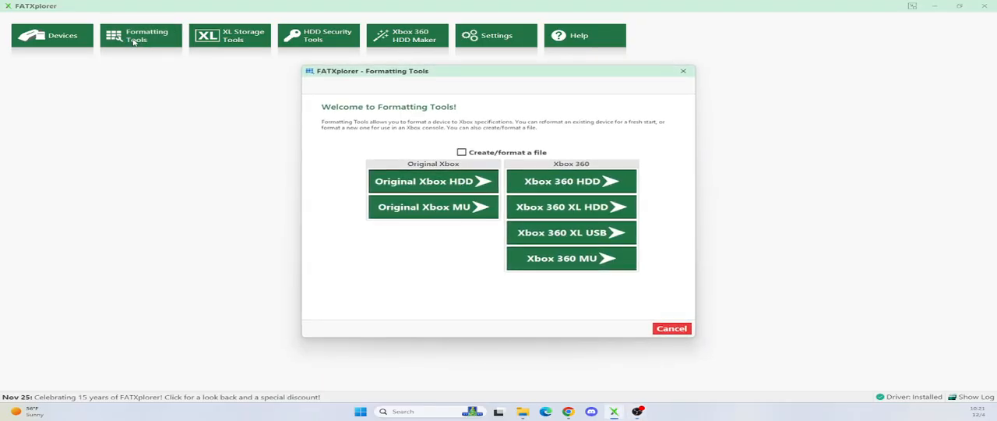
mouse_move(454, 181)
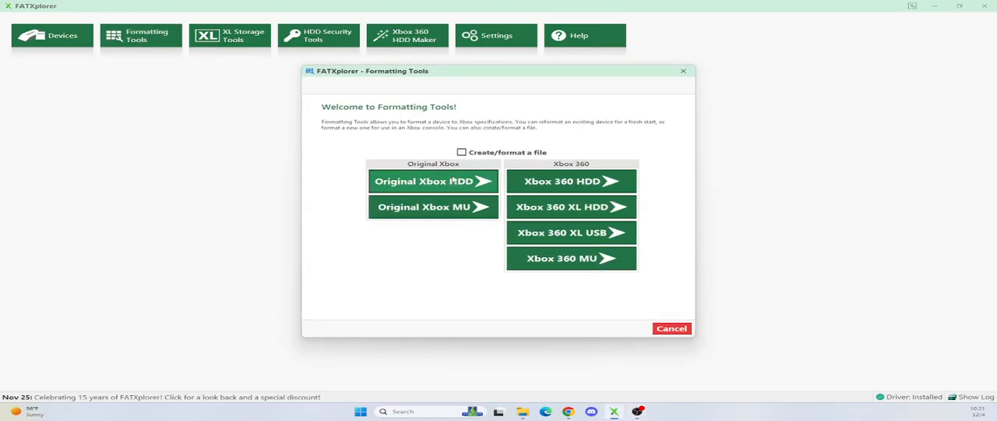
click(432, 180)
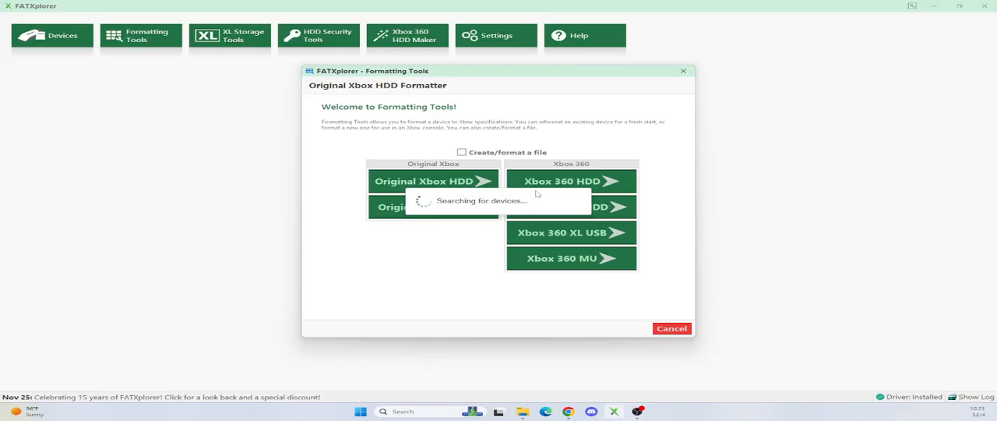
mouse_move(504, 241)
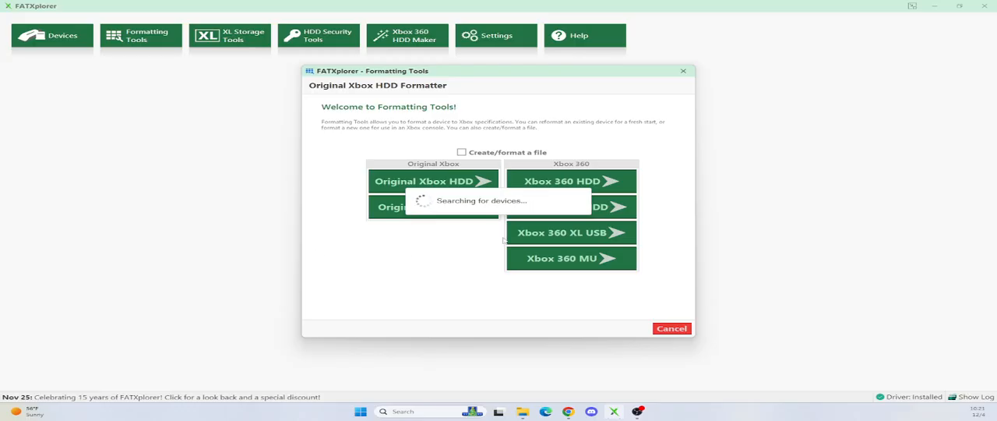
Step: Select the 931.51 GB TOSHIBA MG03ACA100 SCSI Disk Device as the format target
click(433, 181)
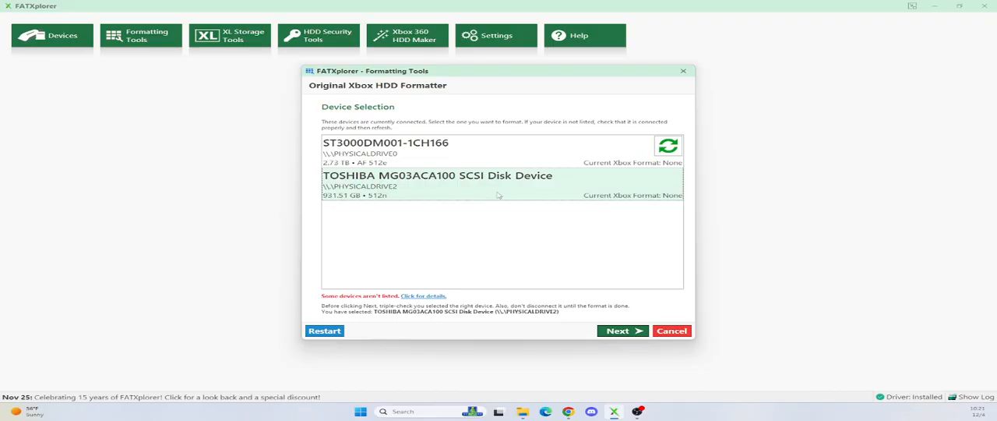
mouse_move(472, 196)
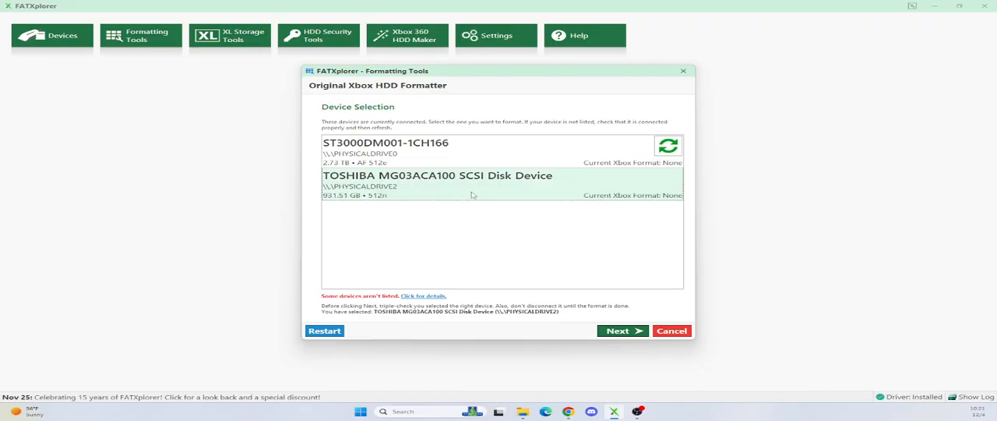
mouse_move(476, 190)
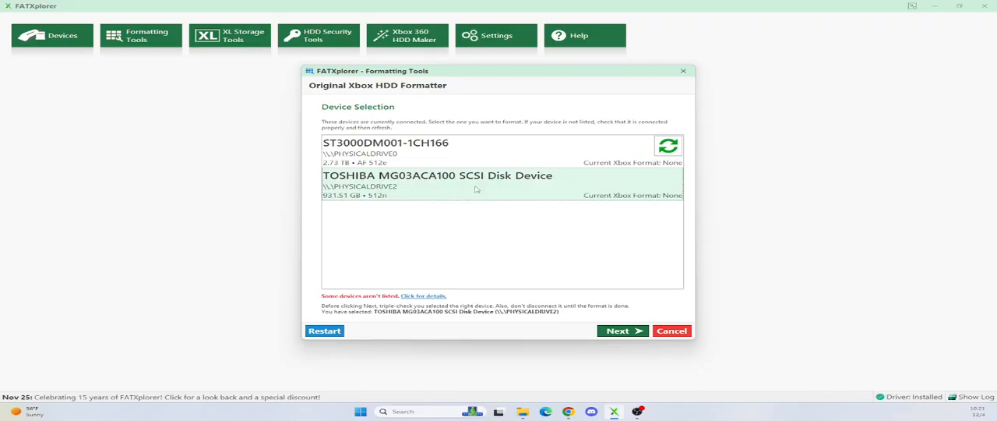
mouse_move(370, 205)
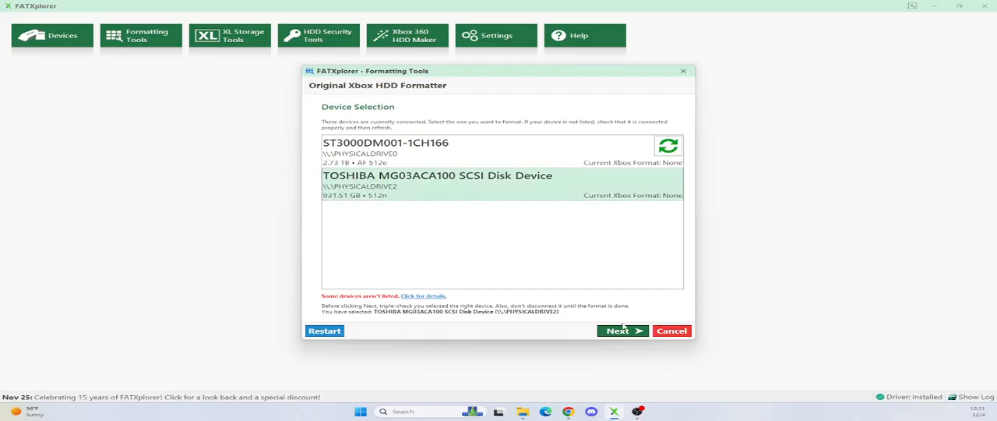
Step: Choose the 'LBA-Increasing BIOS, Partition Table' option on the BIOS Selection page
click(623, 330)
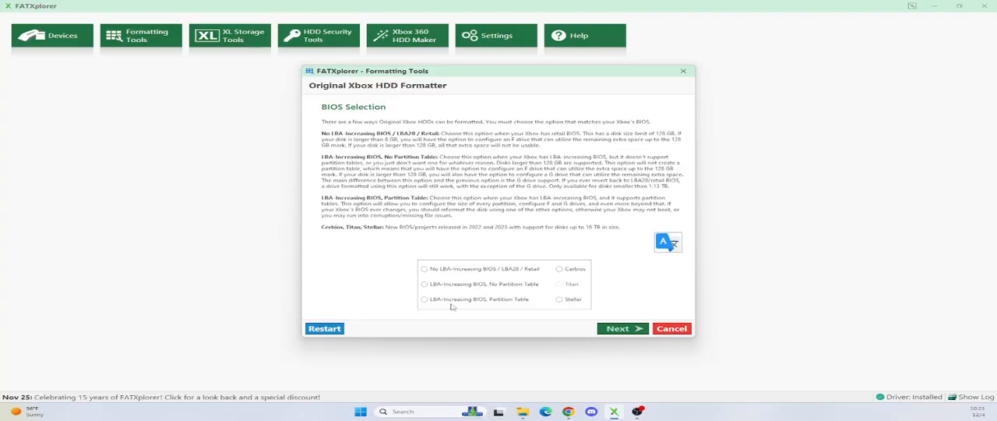
click(424, 299)
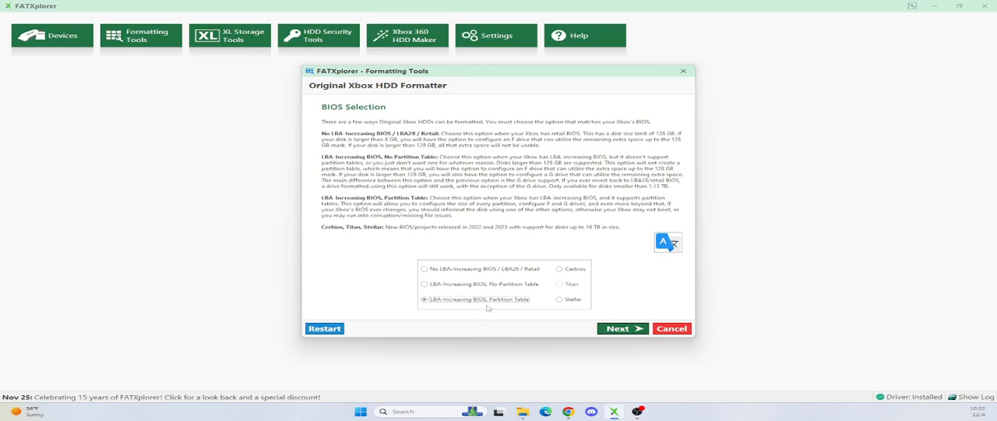
mouse_move(555, 301)
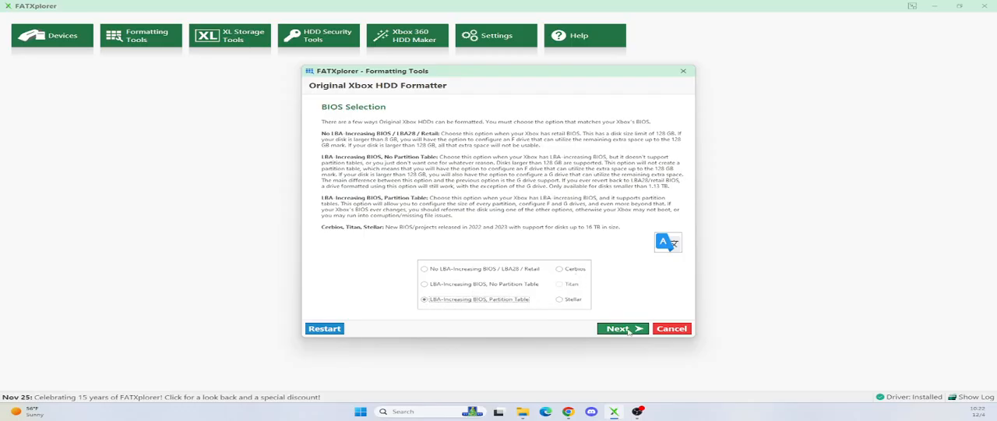
Step: Accept the default Data E, Shell C and extra F partitions to reach Optional: Preload
click(622, 327)
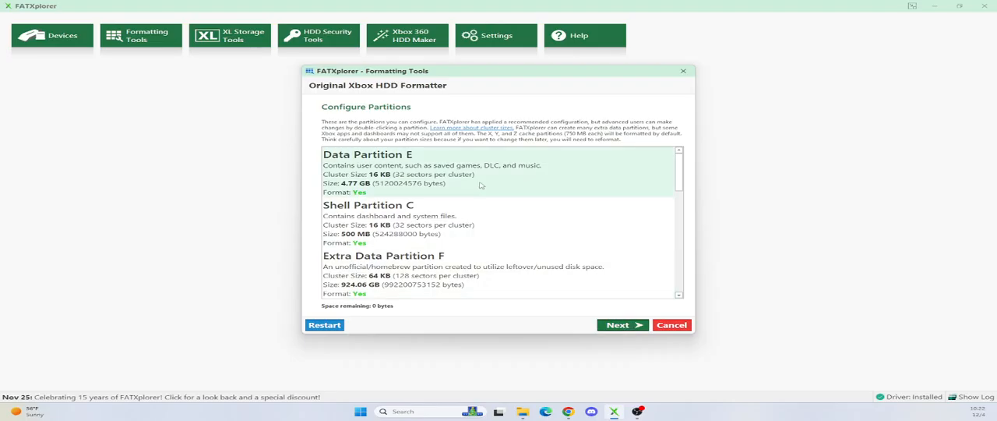
mouse_move(434, 167)
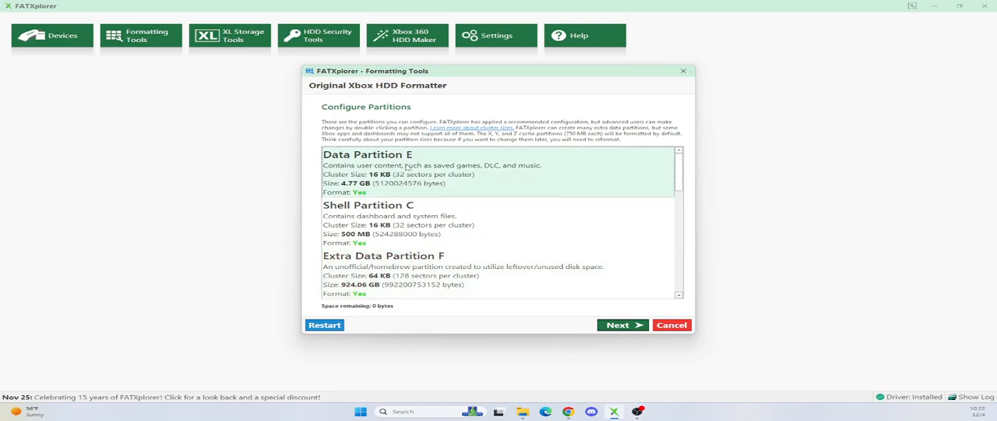
mouse_move(459, 141)
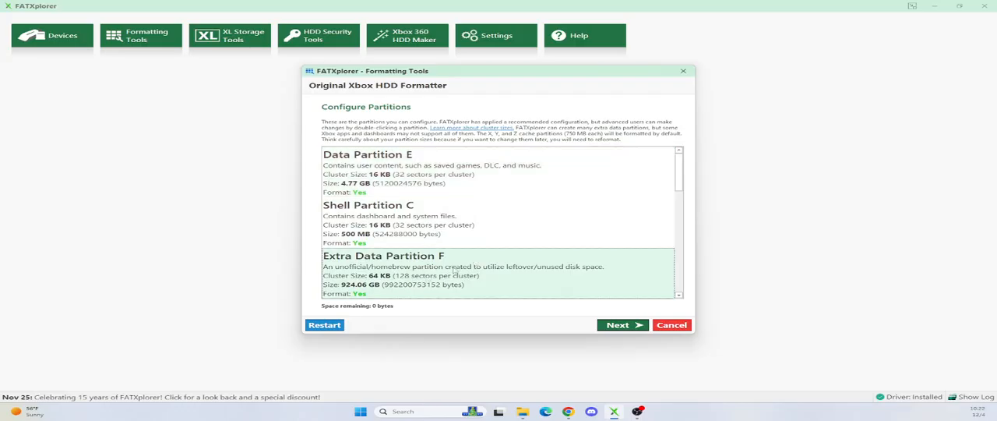
scroll(down, 3)
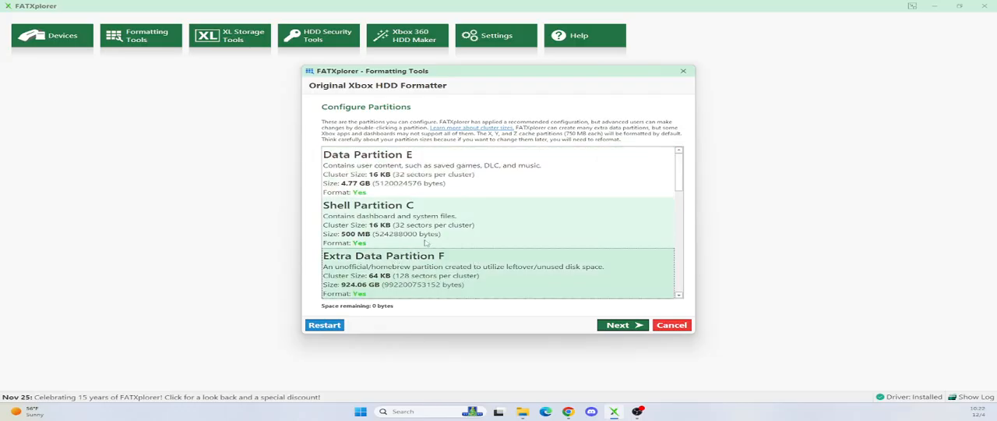
mouse_move(444, 232)
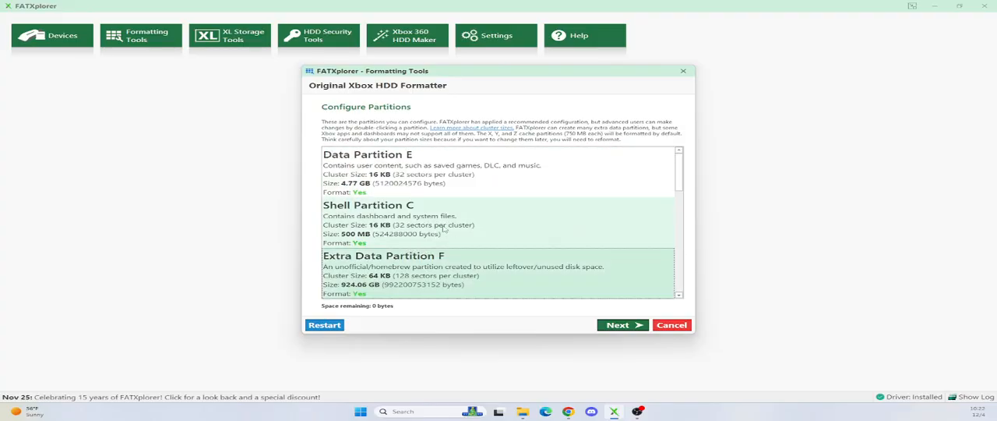
click(623, 324)
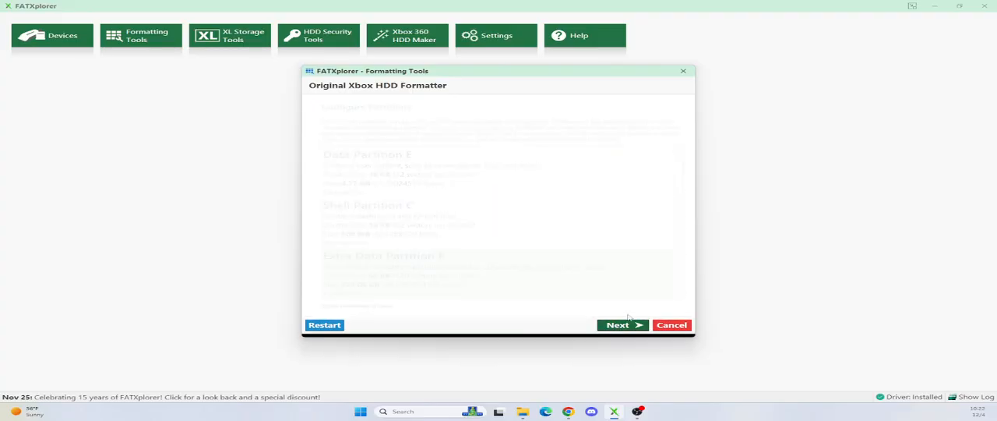
click(623, 324)
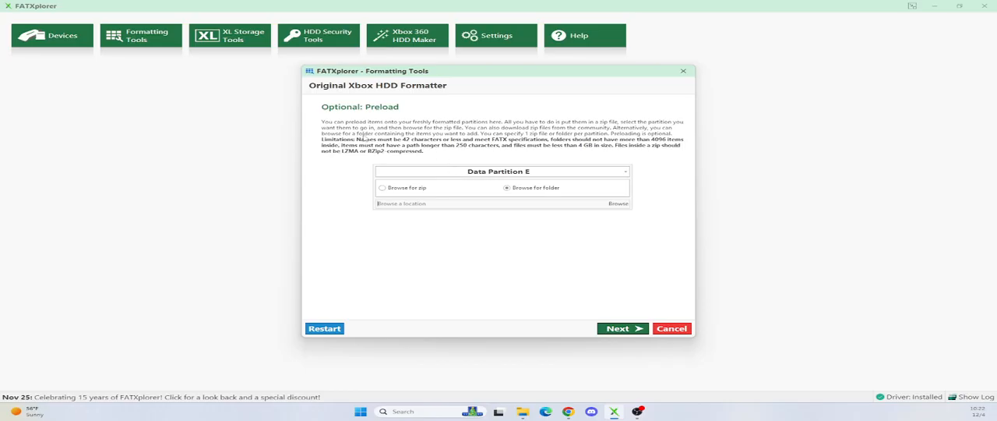
mouse_move(474, 161)
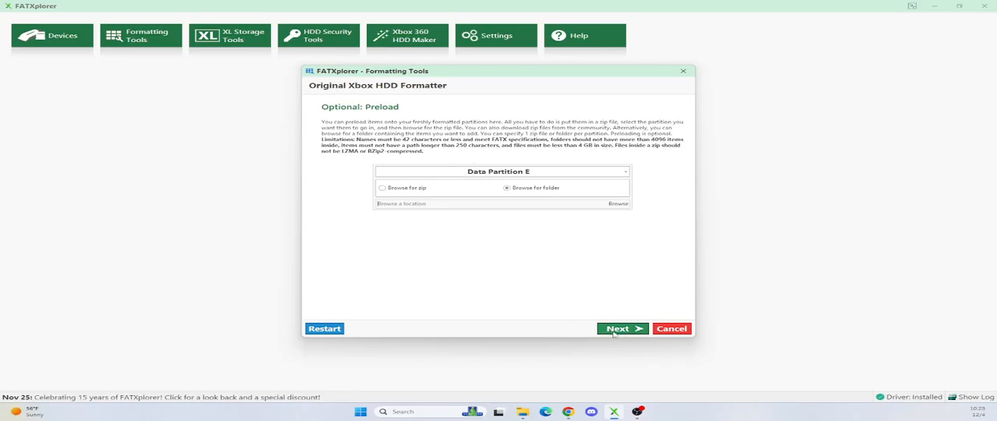
Step: Skip preloading, run the quick format on the TOSHIBA drive, and dismiss the completion notice
click(623, 327)
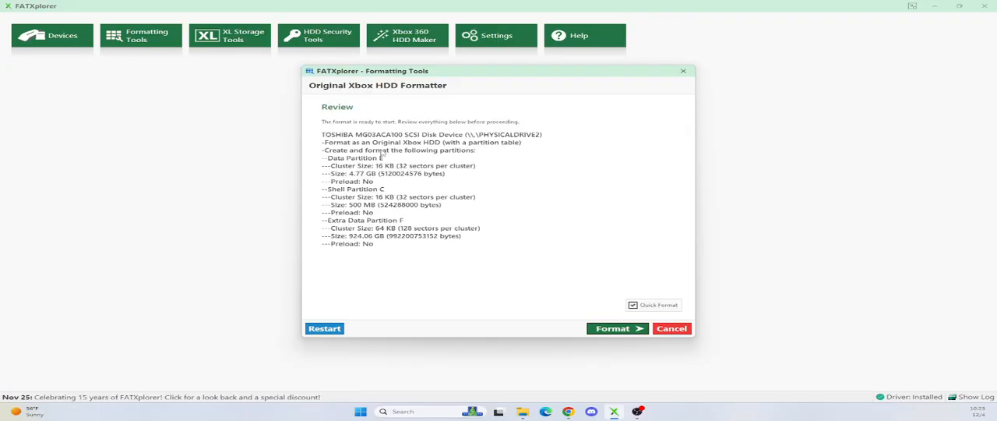
mouse_move(396, 152)
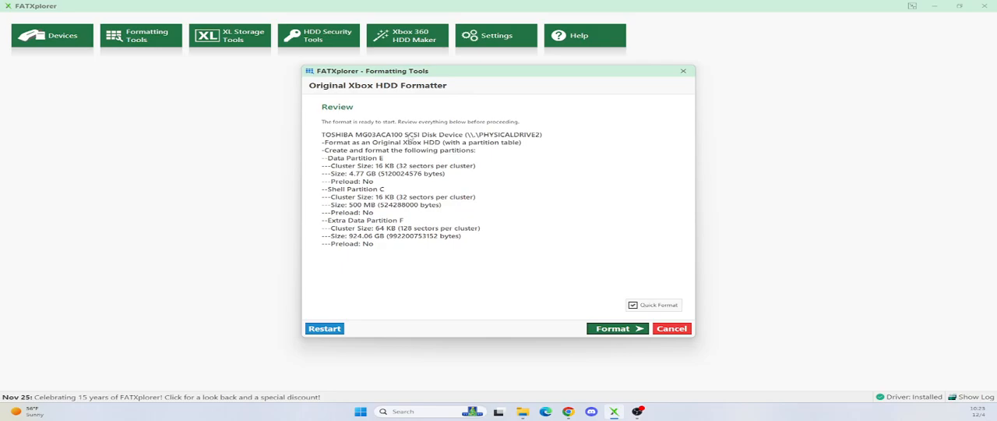
click(618, 328)
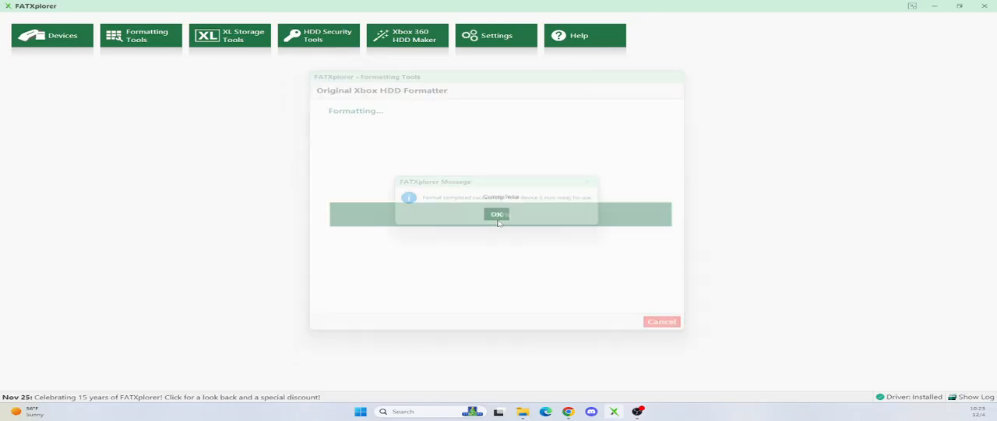
click(497, 214)
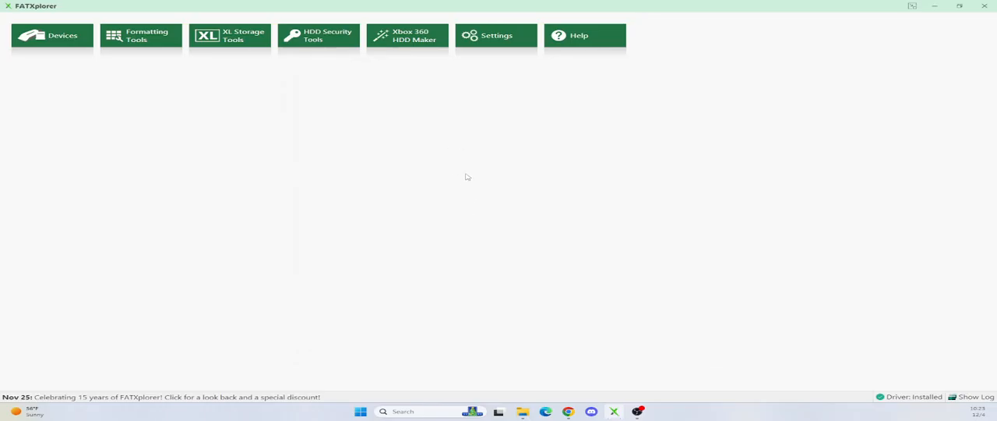
Step: Open the load window for the TOSHIBA Original Xbox HDD from the Devices list
click(52, 36)
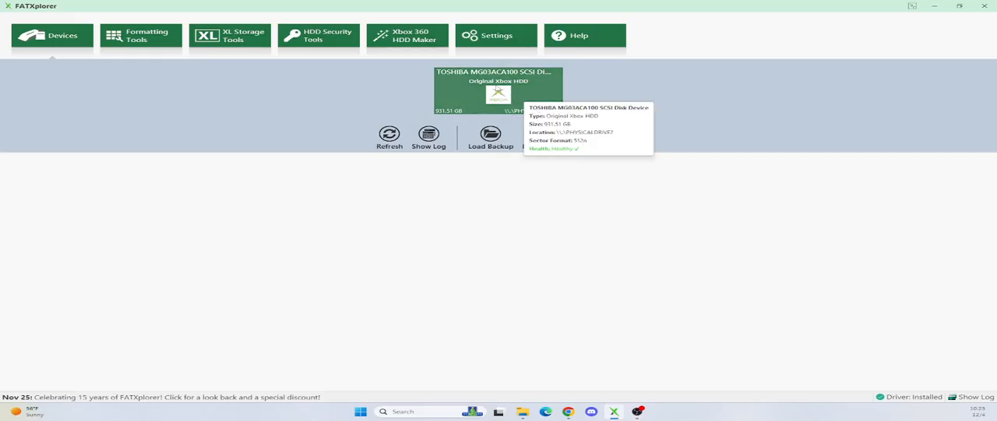
double_click(493, 82)
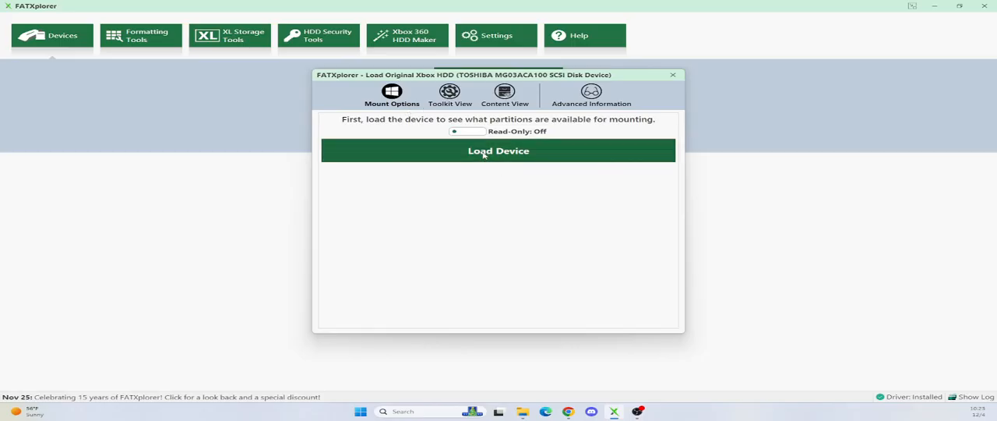
Step: Load the TOSHIBA drive to list its partitions, with Shell Partition C set for letter X
click(498, 151)
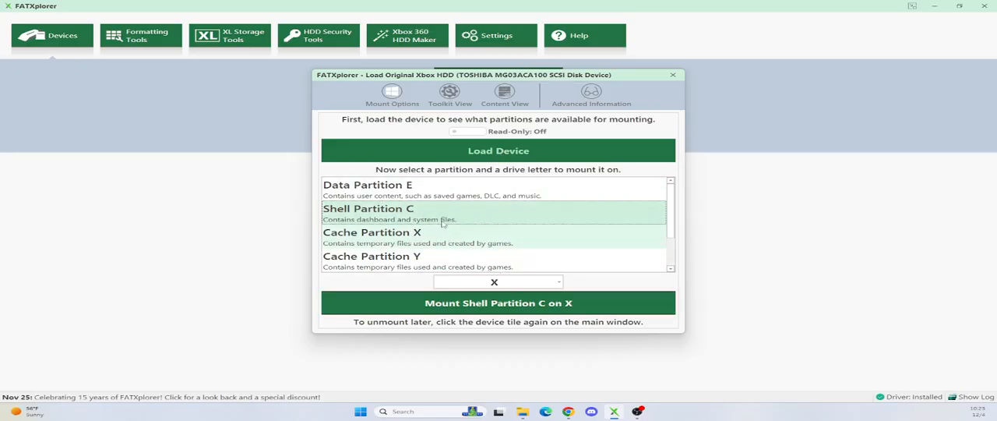
Step: Mount Shell Partition C as drive X, extending the expired trial when prompted
click(497, 303)
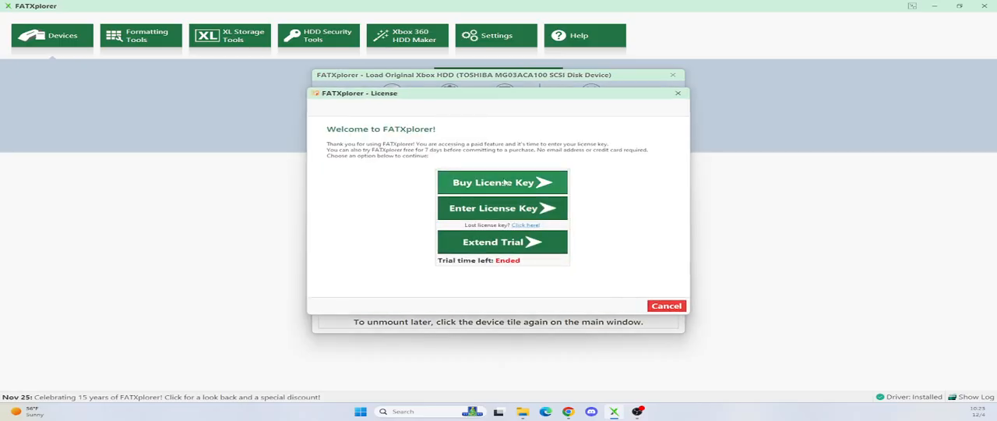
mouse_move(503, 243)
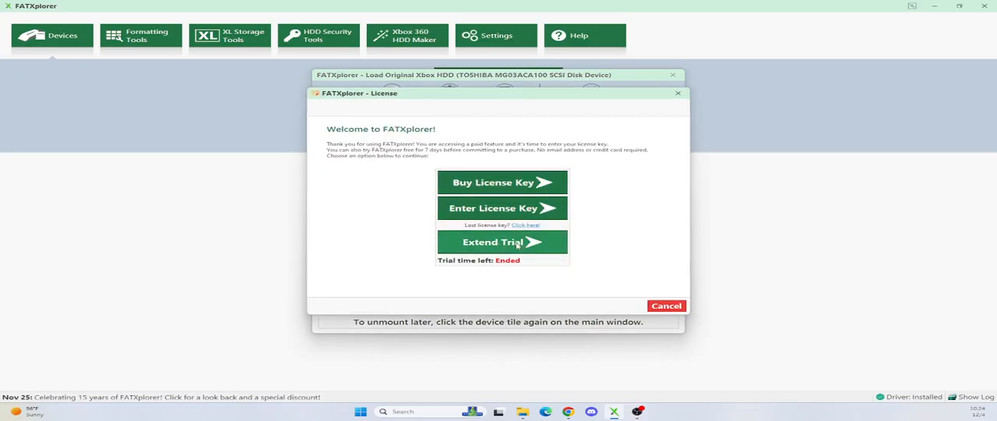
click(502, 241)
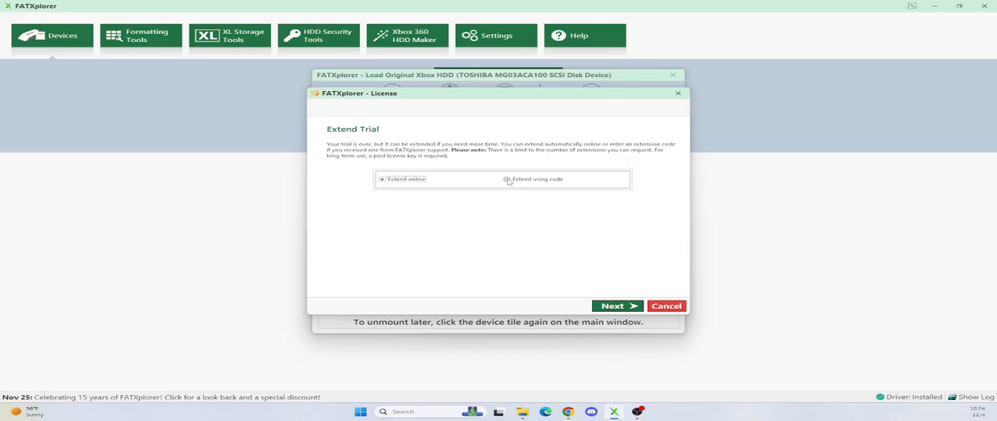
click(616, 305)
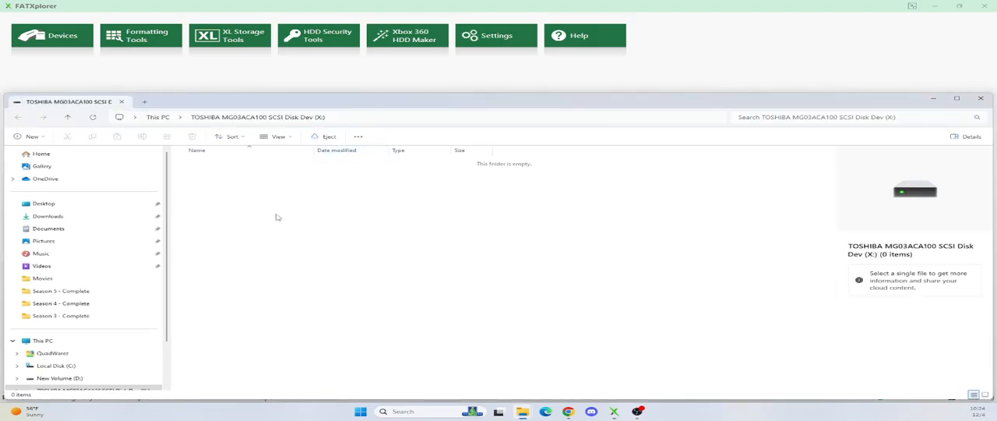
Step: Extract the Xbox C Backup .rar in Desktop\Xbox and open the extracted folder
click(43, 203)
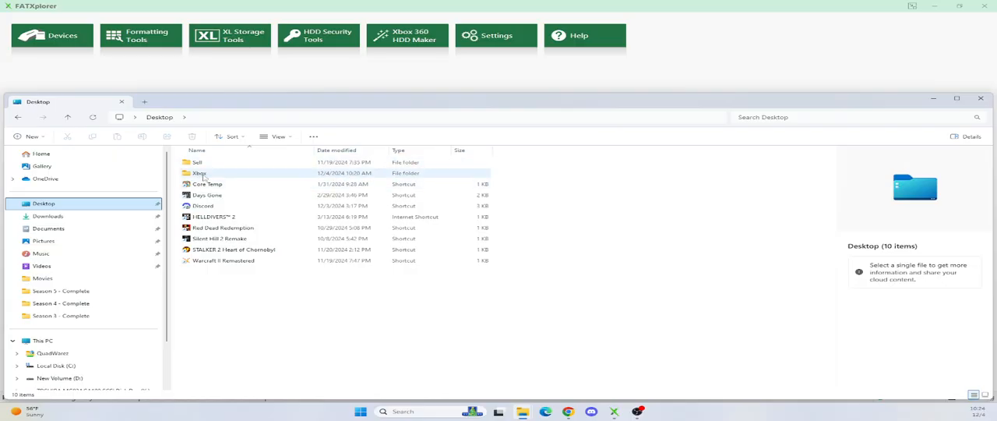
double_click(199, 173)
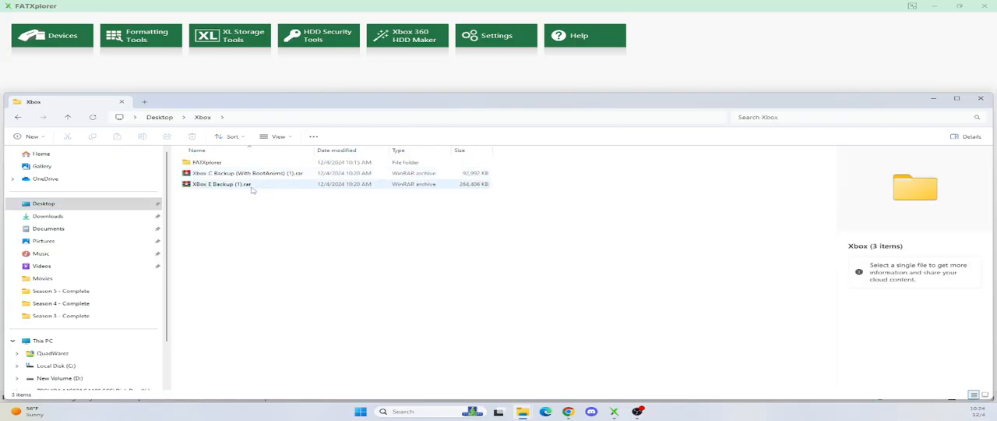
right_click(248, 173)
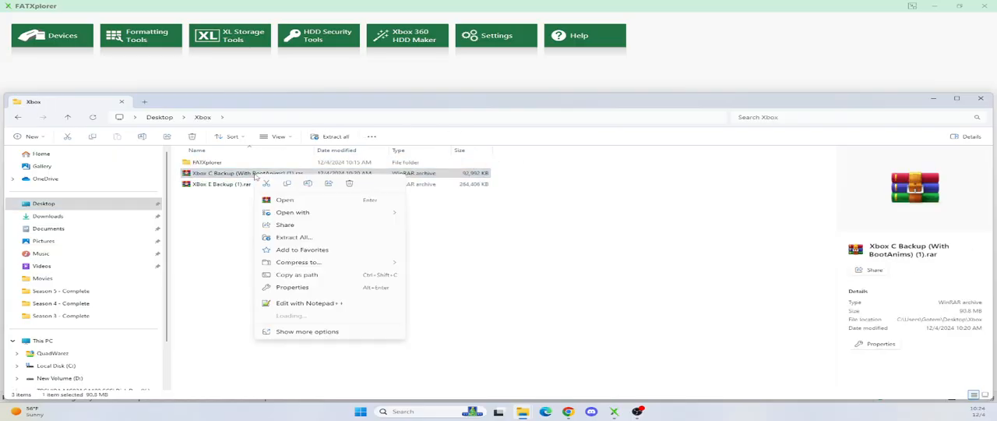
click(293, 211)
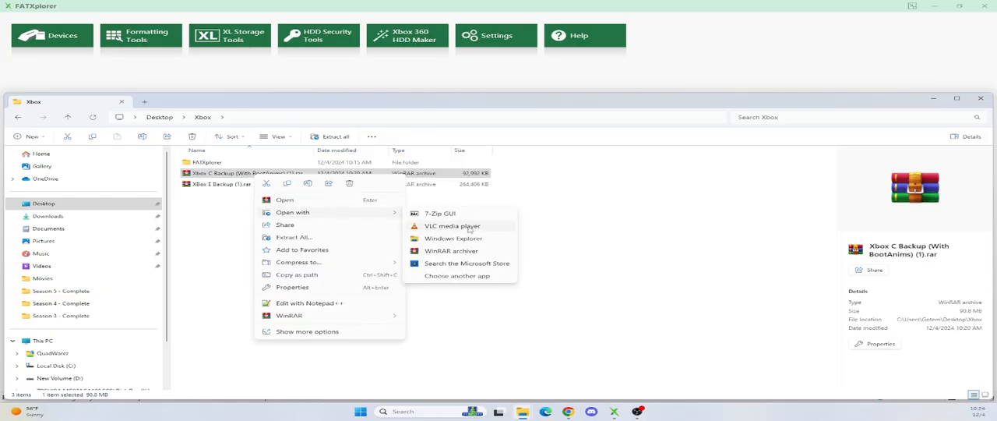
mouse_move(337, 257)
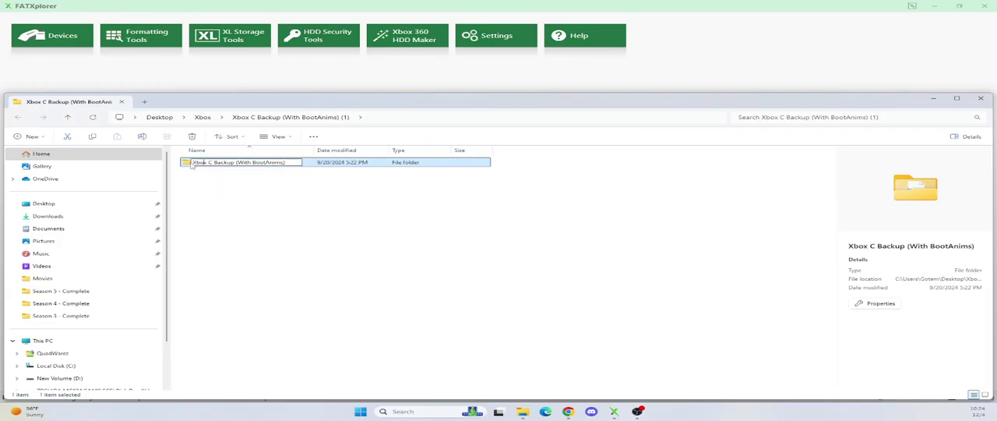
double_click(238, 162)
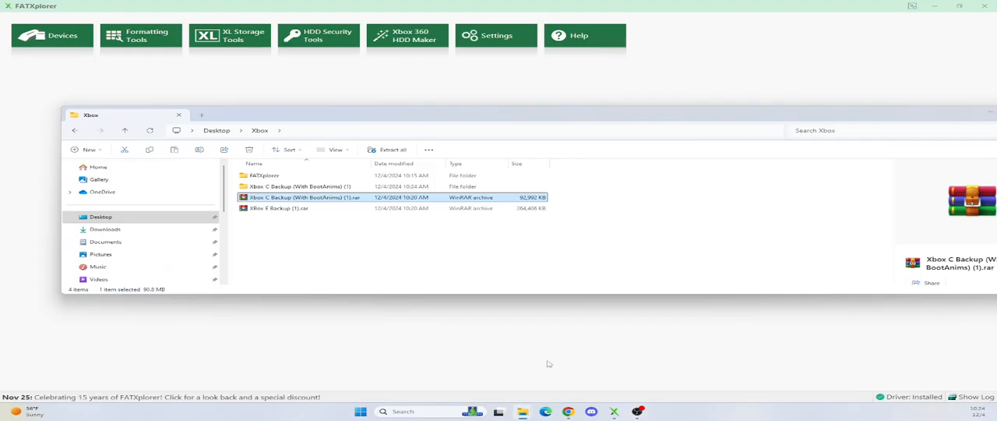
mouse_move(520, 411)
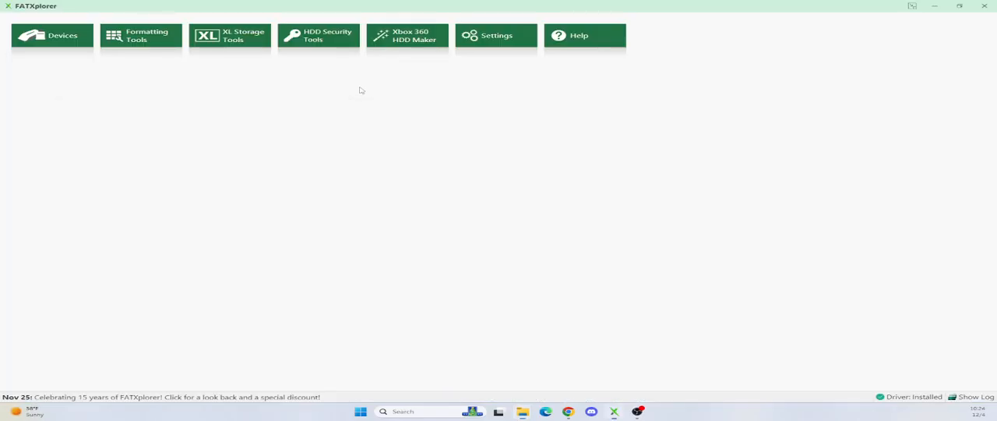
Step: Open drive X from Devices, paste the 12 C backup items into it, then close File Explorer
click(50, 35)
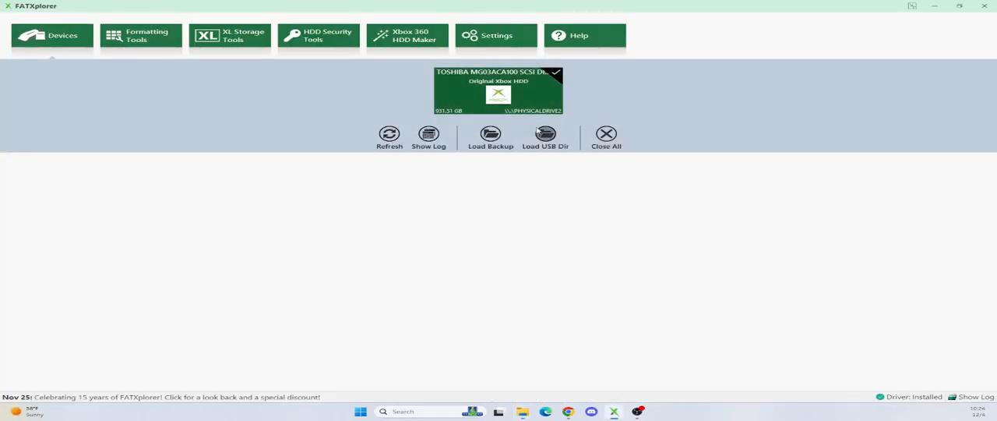
click(496, 91)
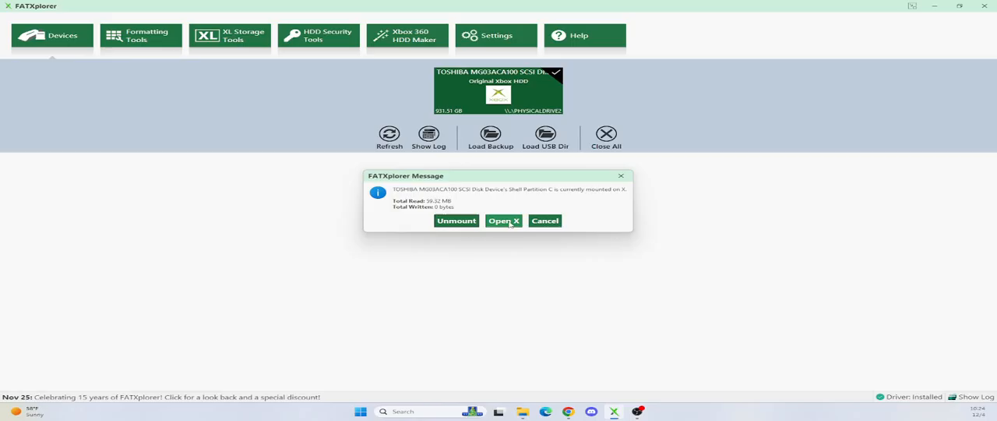
click(503, 220)
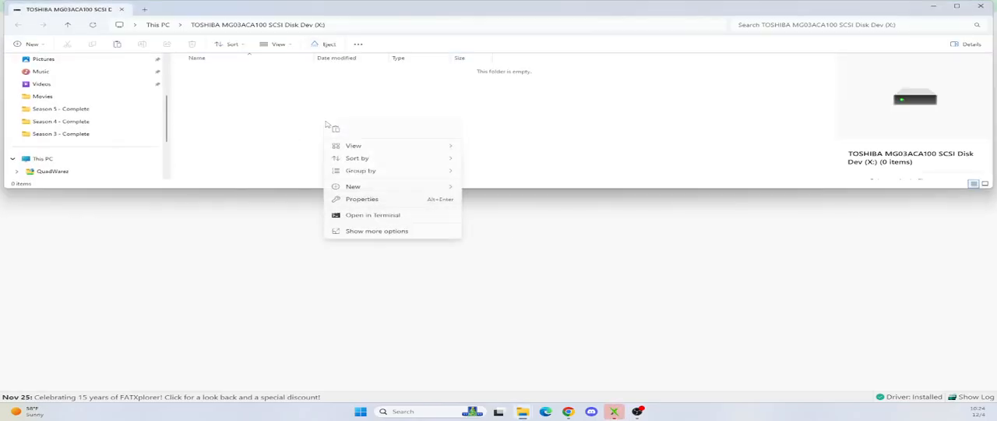
click(282, 130)
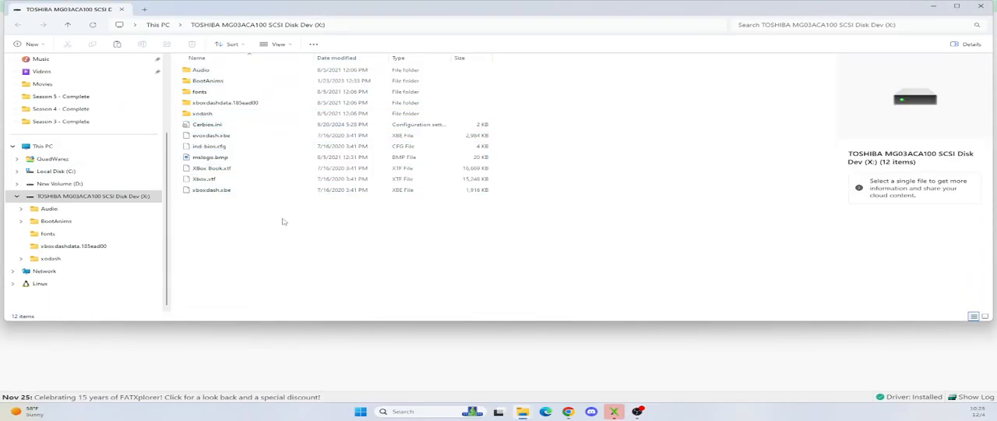
click(207, 124)
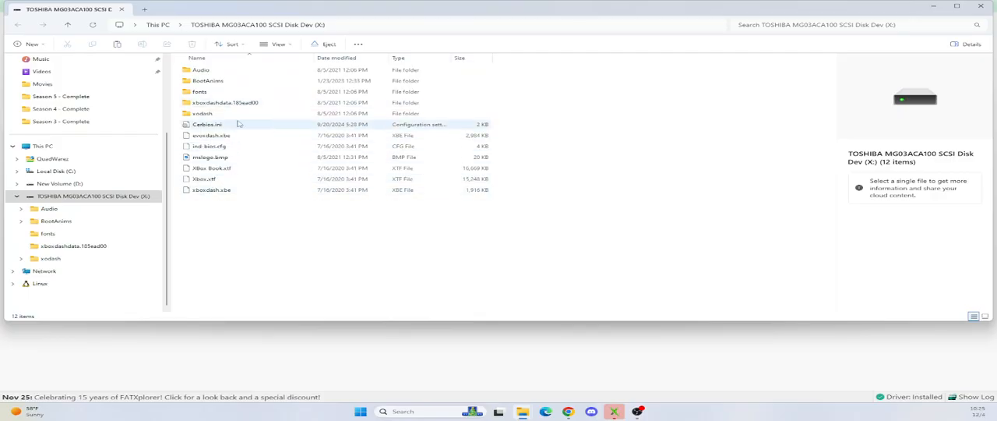
click(207, 80)
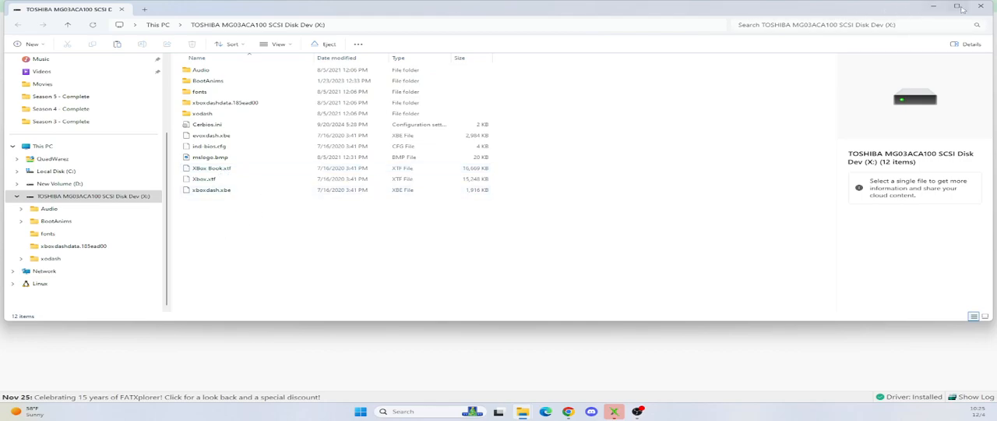
mouse_move(981, 7)
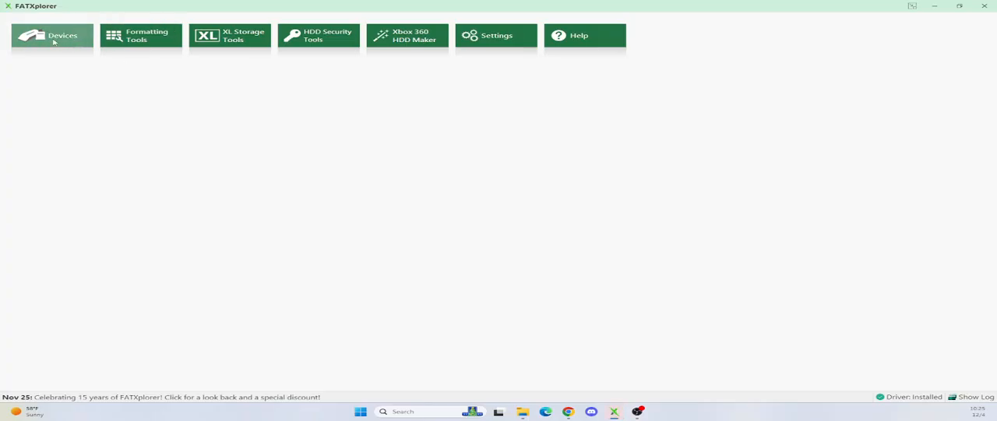
Step: Load the Original Xbox HDD device and continue the FATXplorer trial so drive X reopens
click(49, 36)
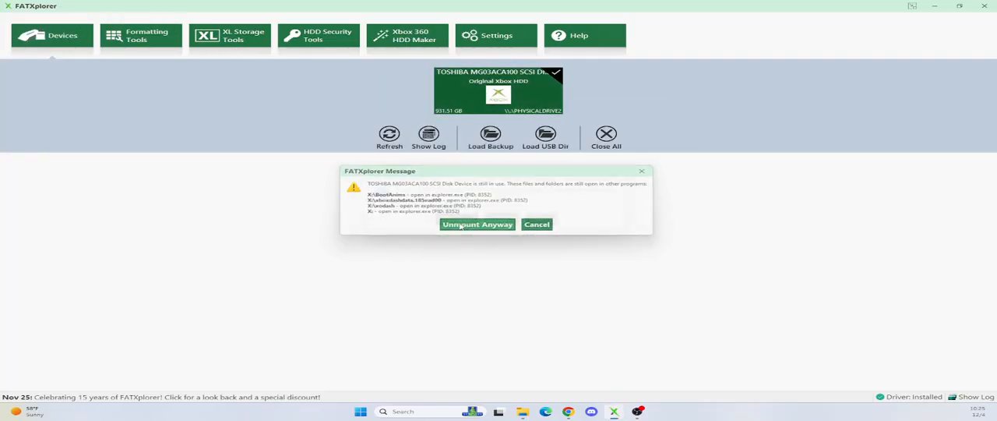
click(477, 224)
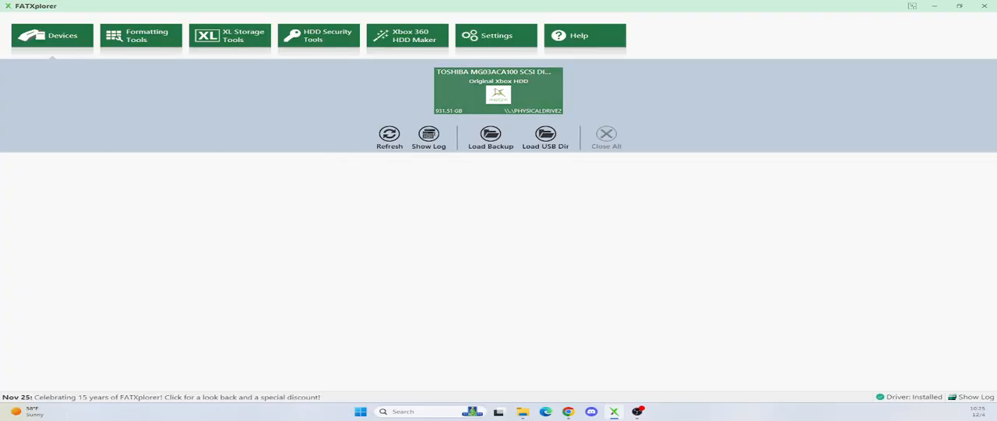
double_click(497, 88)
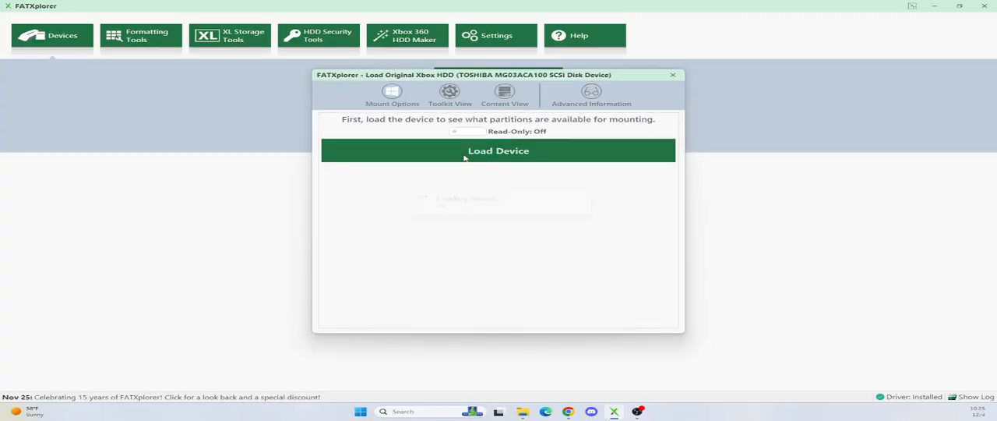
click(498, 150)
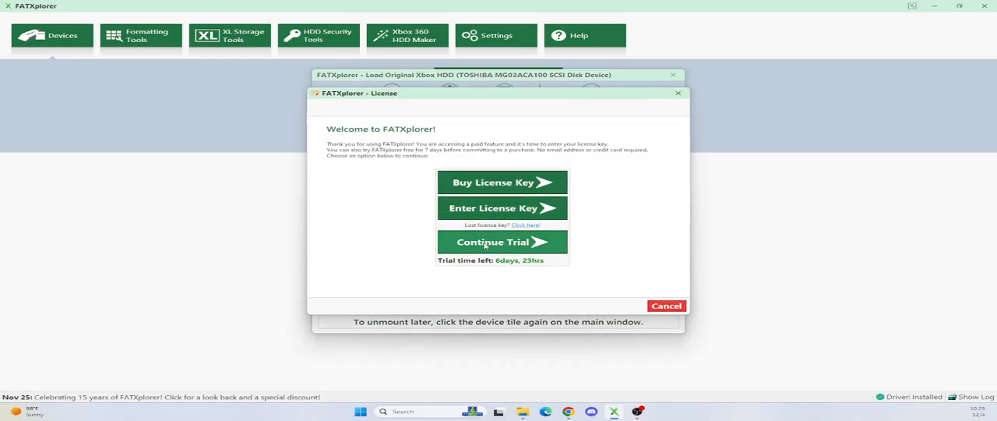
click(501, 242)
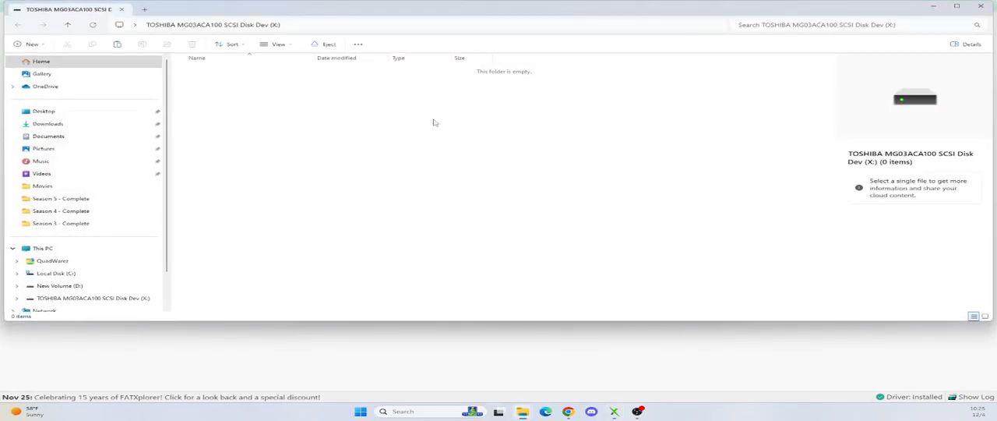
mouse_move(523, 412)
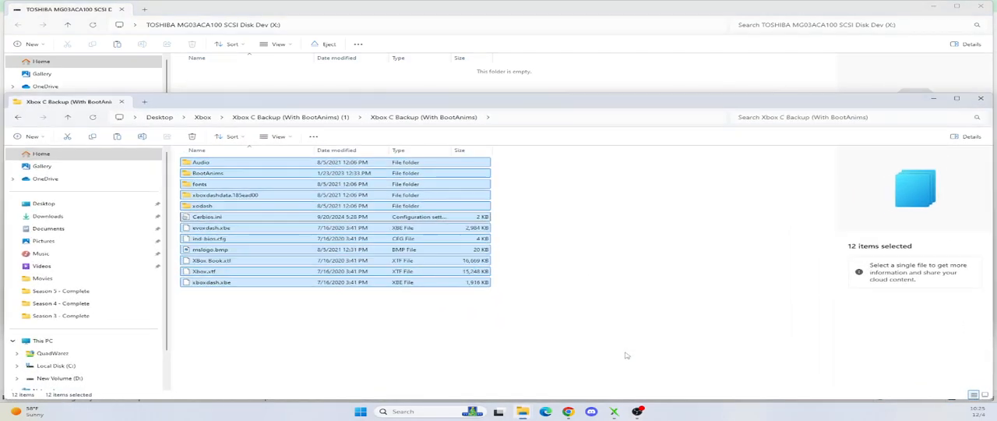
Step: Browse from the Xbox backups folder into XBox E Backup (1) > XBox E Backup
click(18, 118)
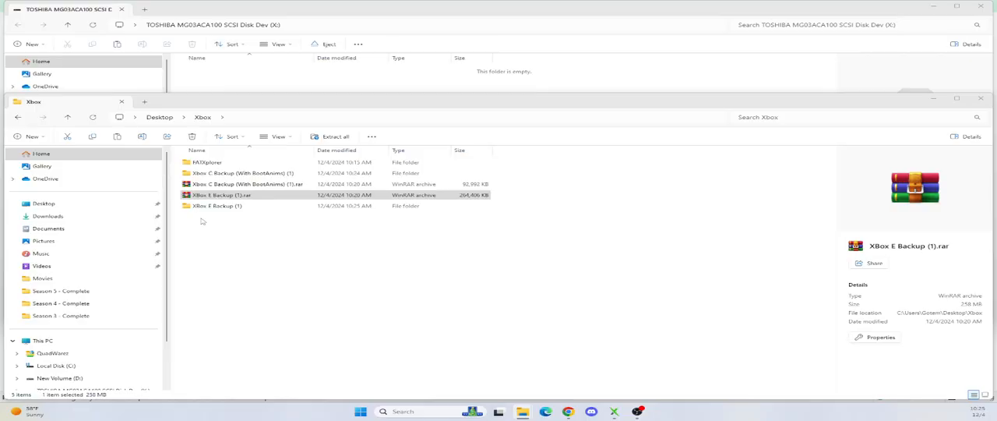
double_click(217, 206)
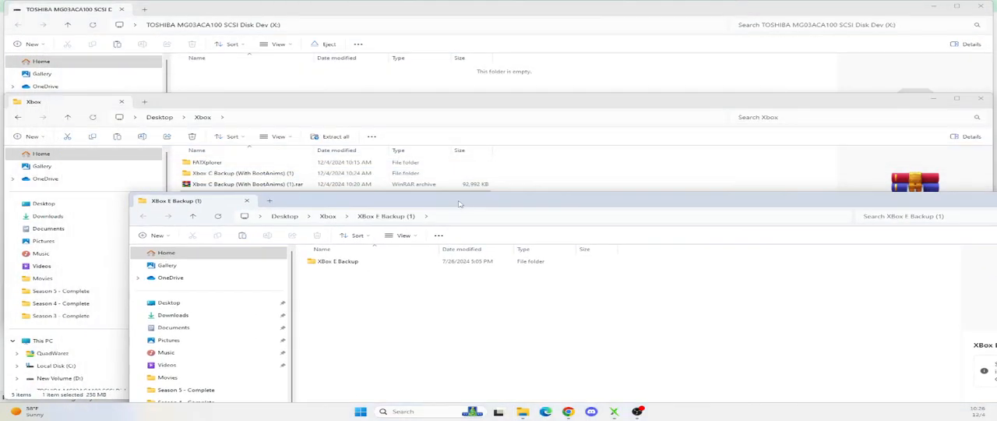
double_click(337, 261)
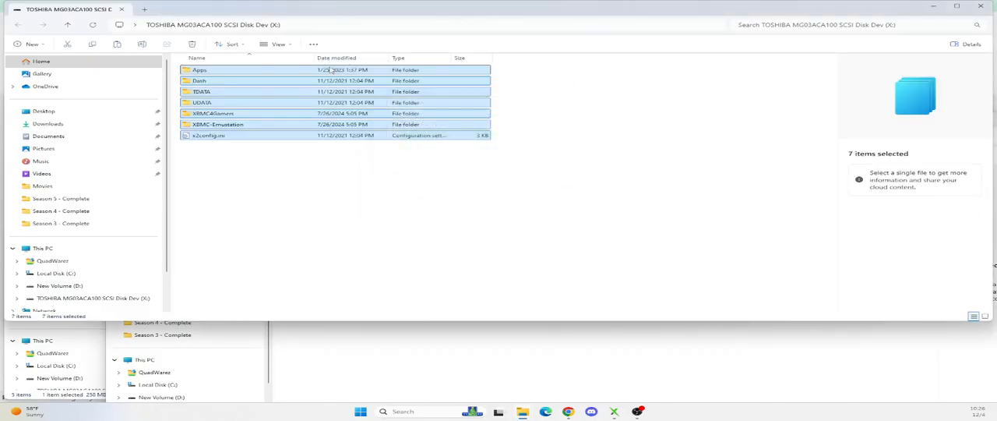
mouse_move(378, 248)
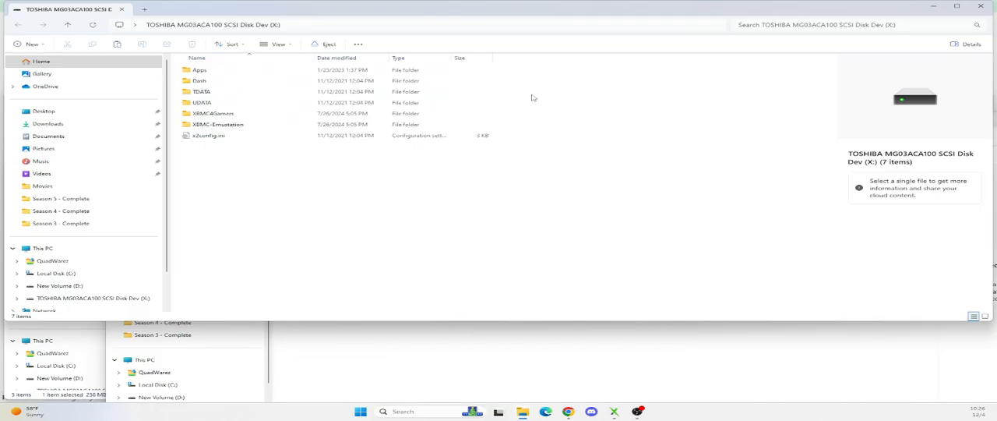
mouse_move(979, 7)
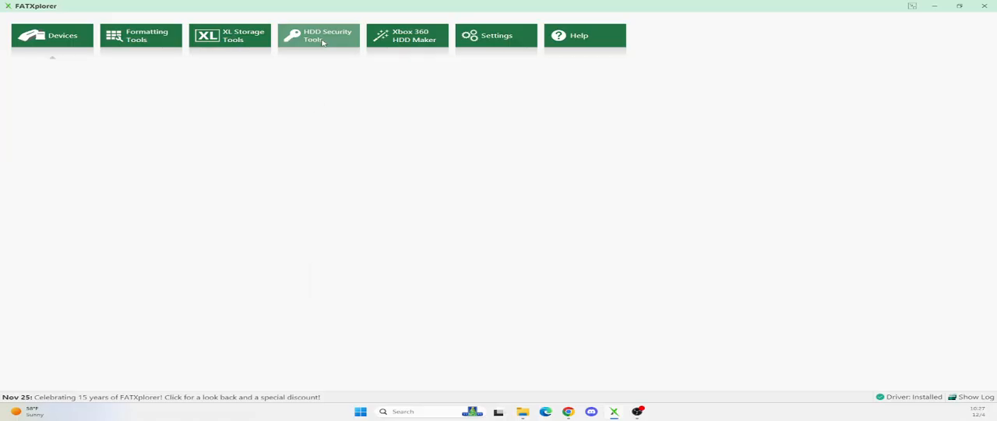
Step: Unmount data partition E from drive X, then reopen HDD Security Tools for the TOSHIBA drive
click(324, 36)
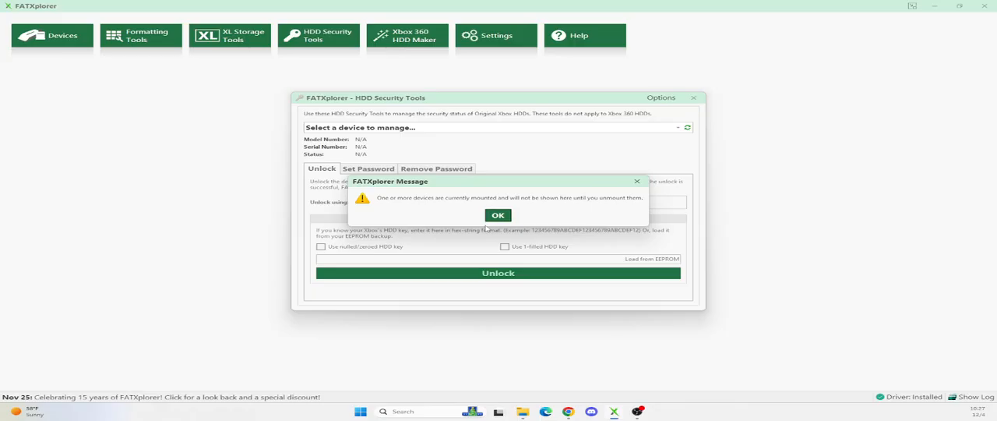
click(498, 215)
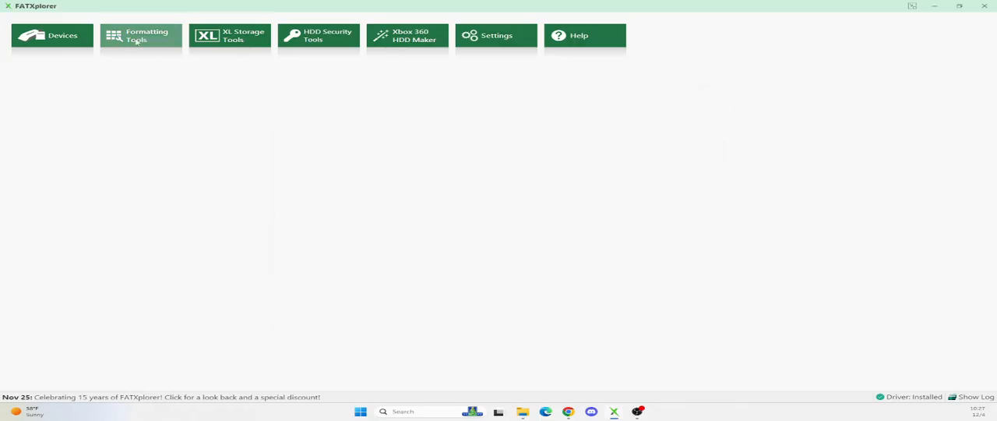
click(49, 35)
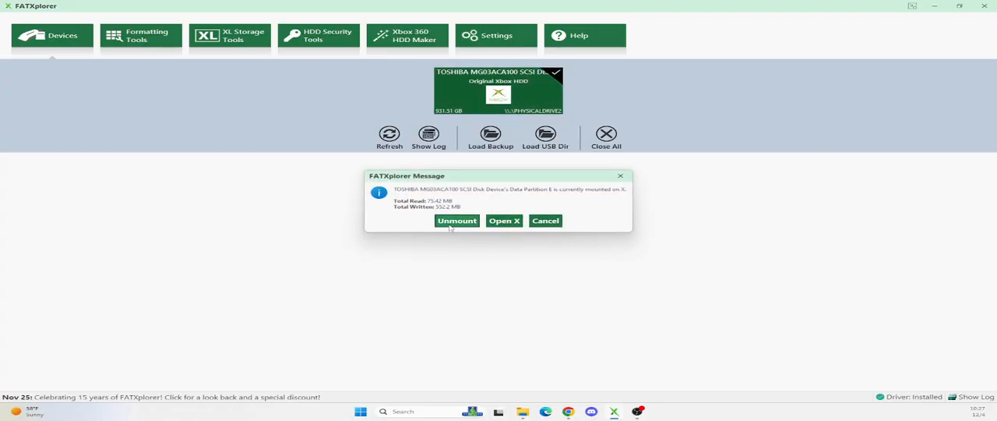
click(457, 220)
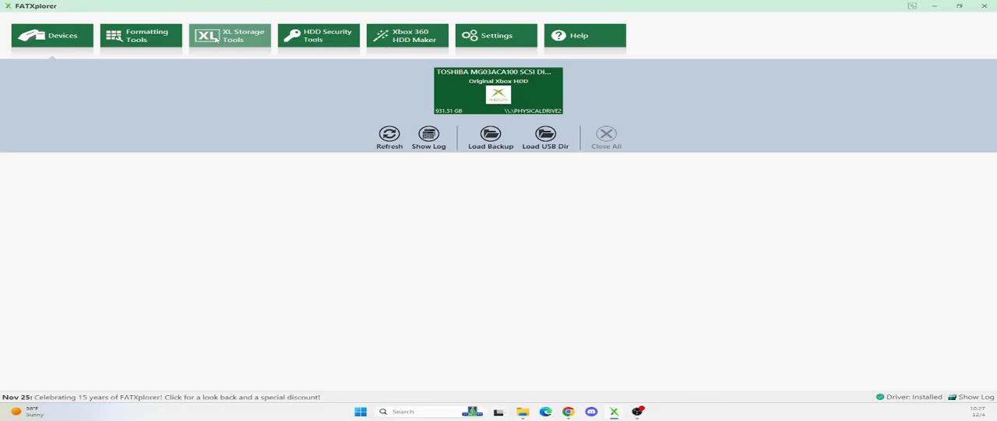
click(319, 36)
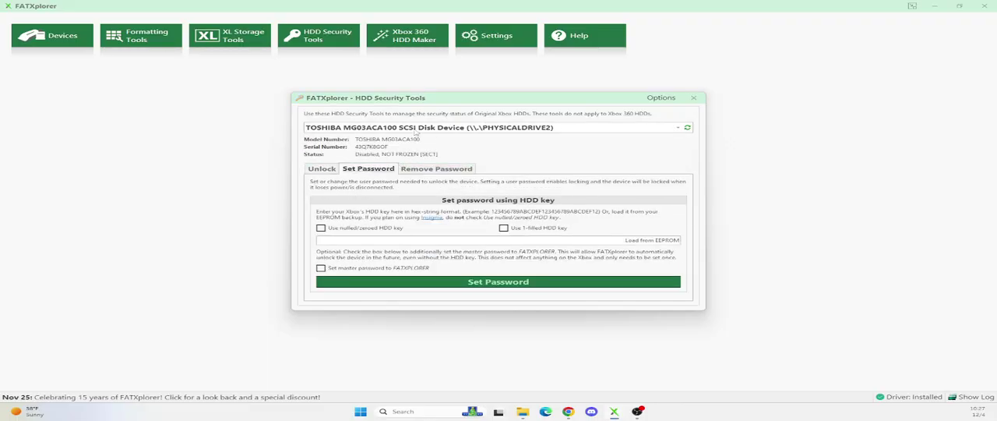
mouse_move(507, 141)
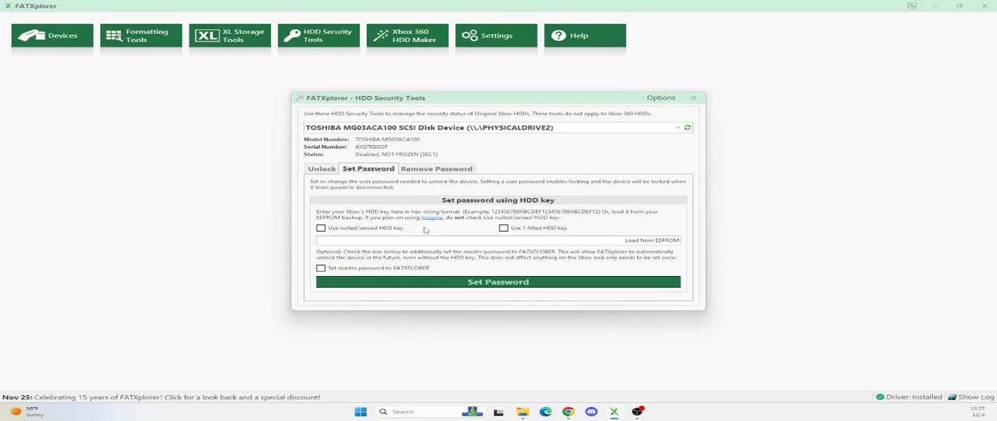
mouse_move(366, 234)
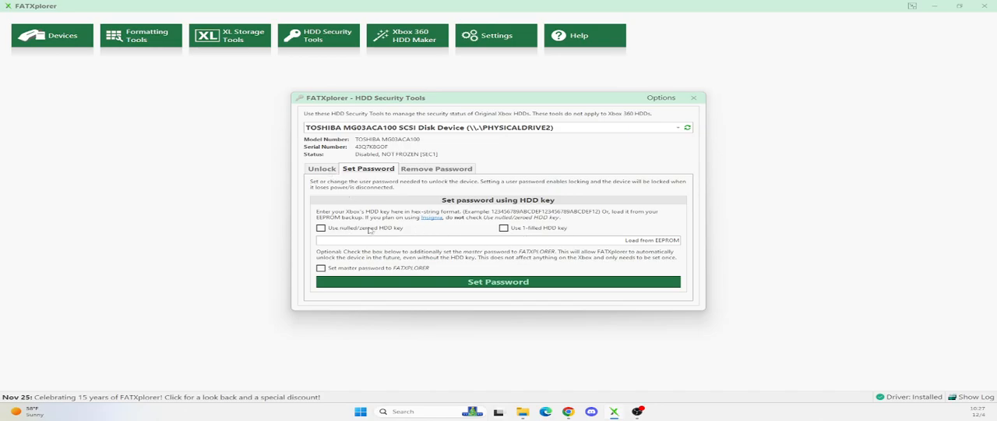
mouse_move(646, 247)
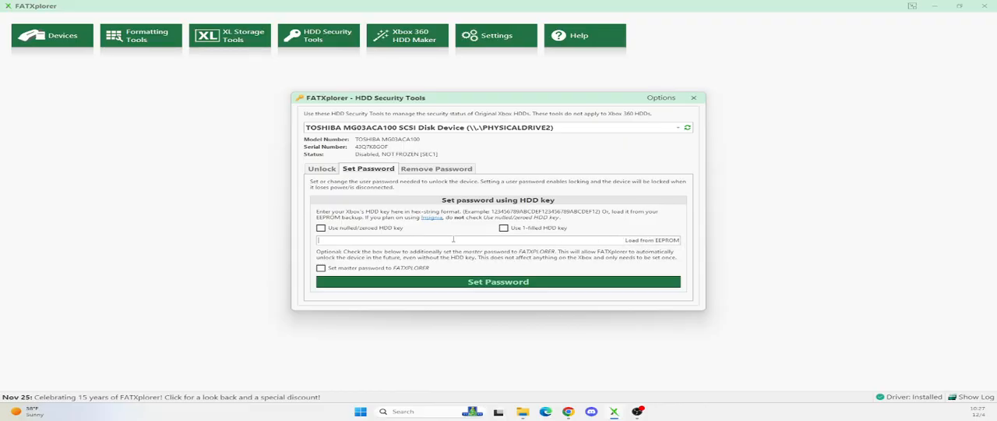
mouse_move(456, 247)
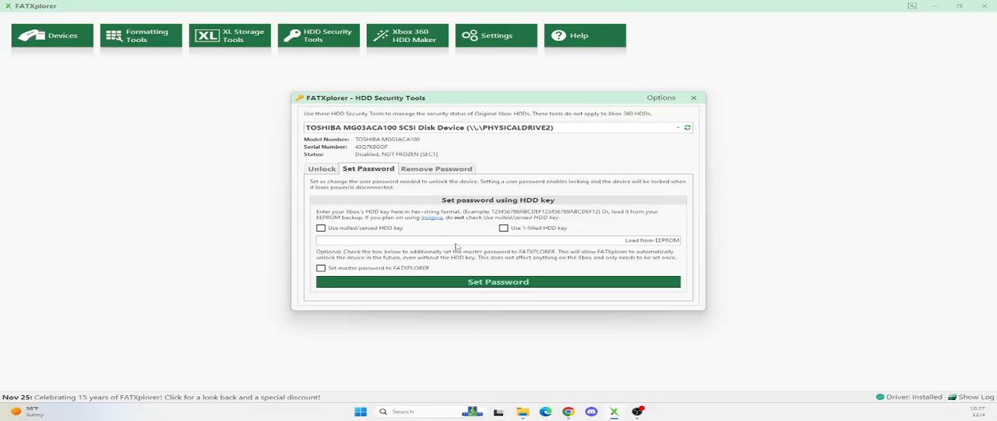
mouse_move(651, 239)
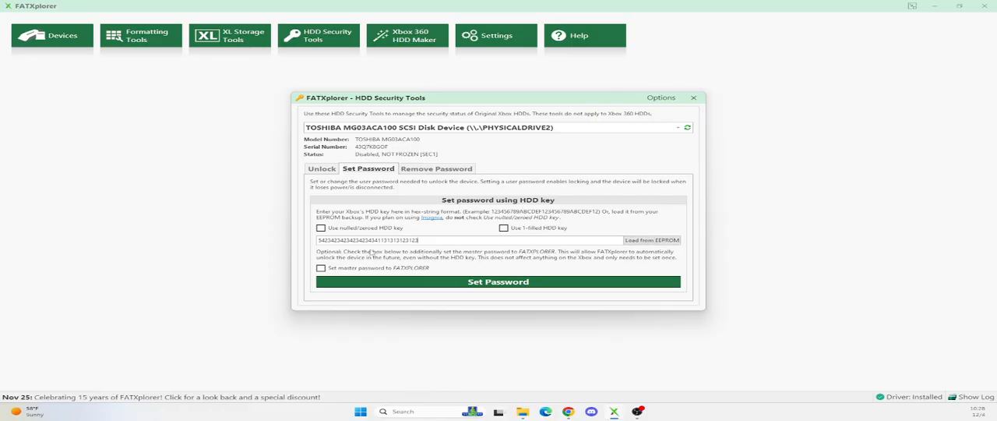
click(320, 267)
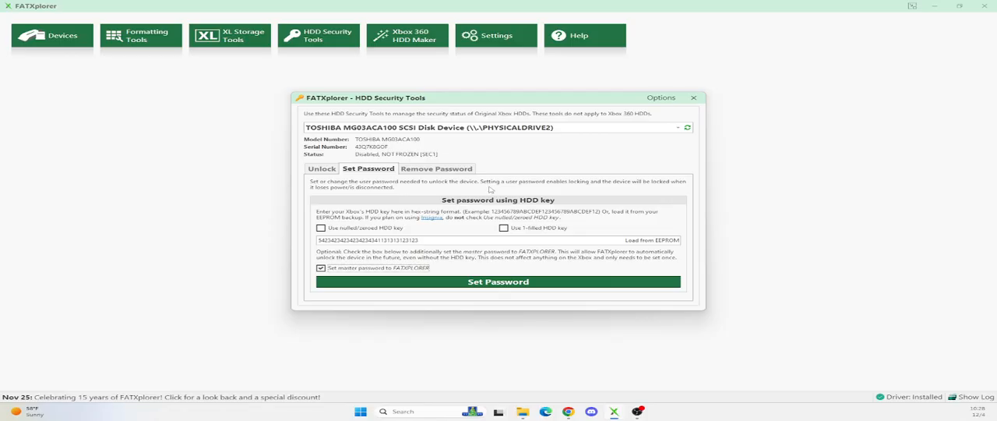
mouse_move(728, 337)
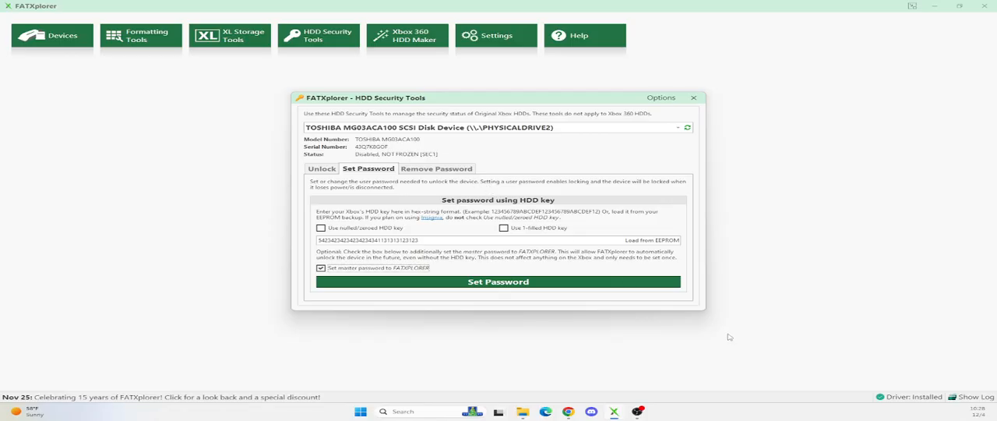
mouse_move(591, 279)
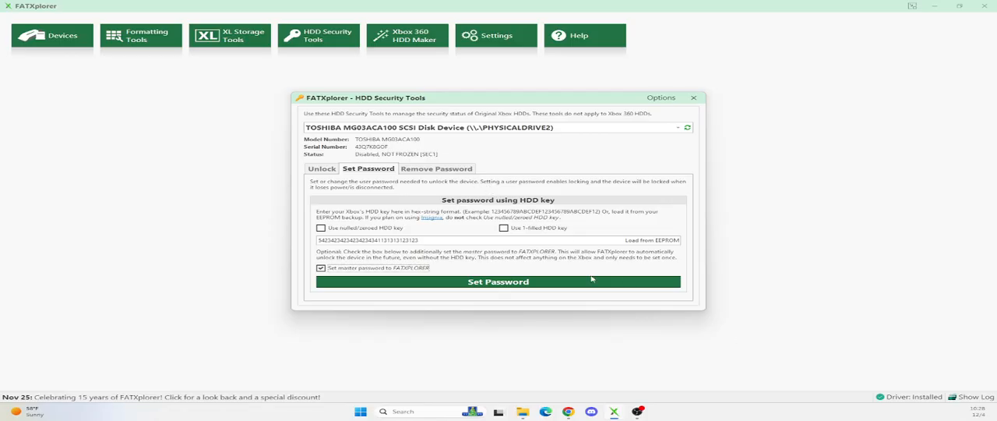
mouse_move(653, 412)
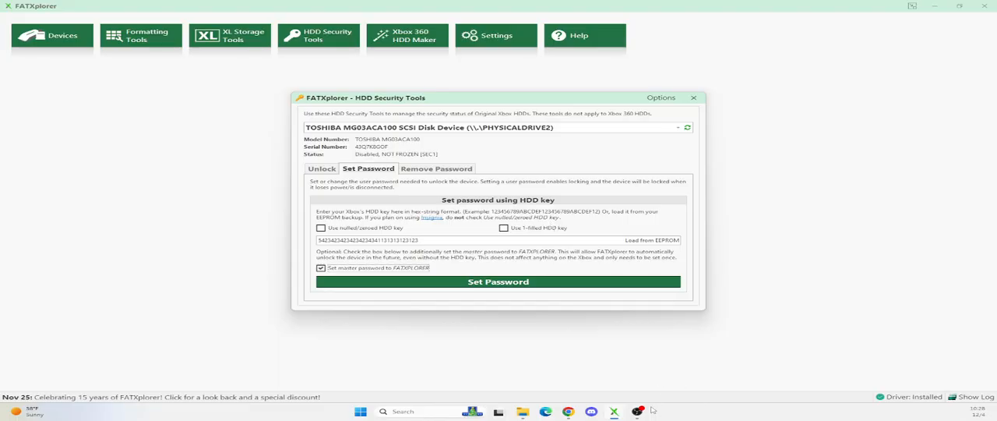